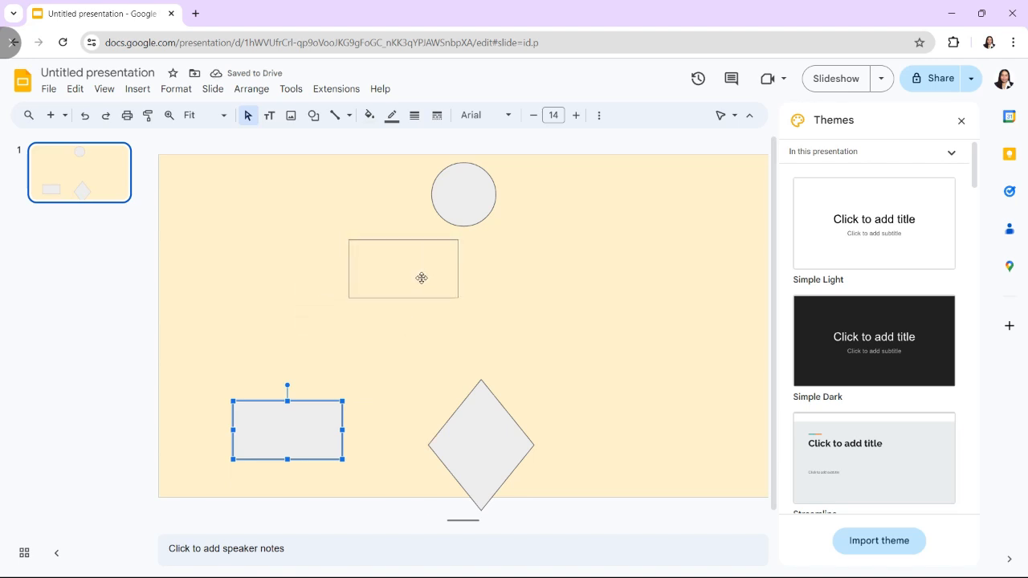
# - Go back to the Google Slides home screen of templates and recent presentations
pyautogui.click(138, 88)
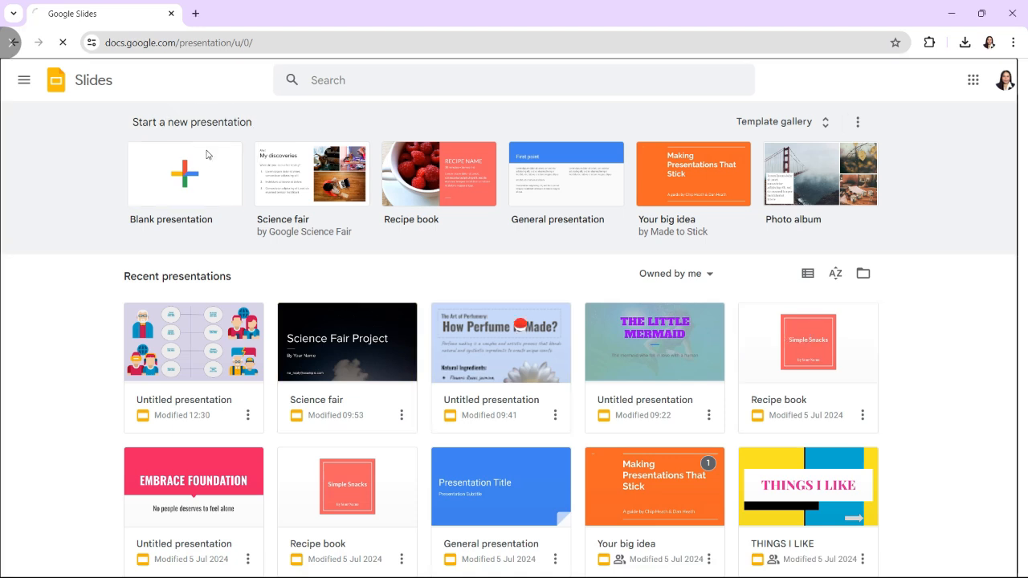
# - Create a blank presentation and apply the Blank layout to its first slide
pyautogui.click(184, 175)
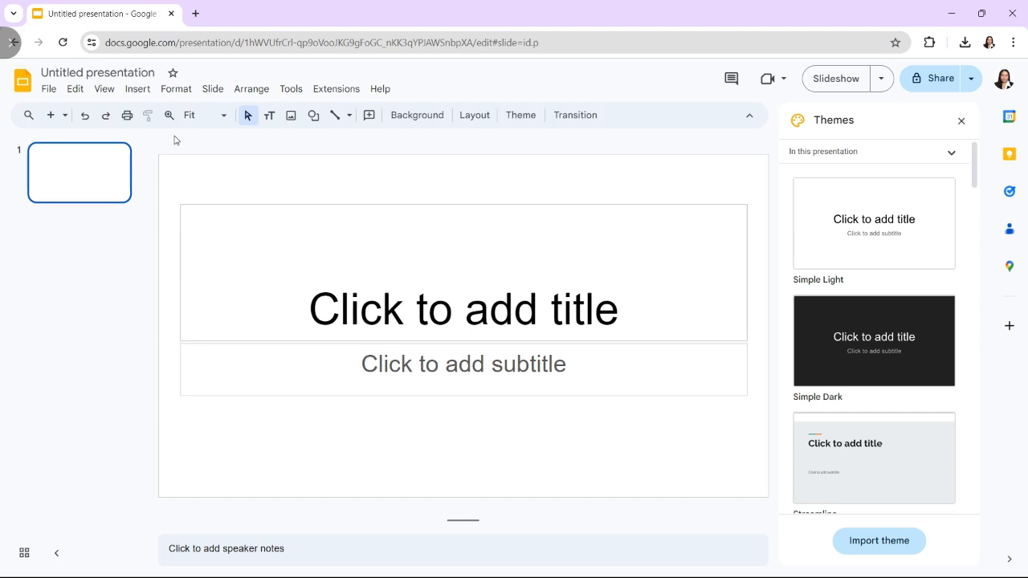
pyautogui.click(213, 88)
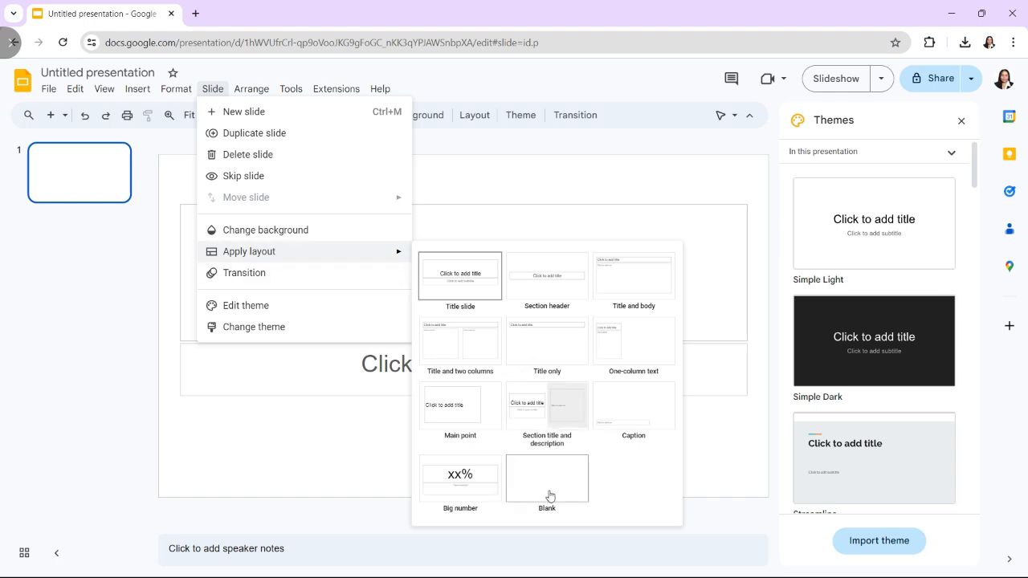
pyautogui.click(546, 478)
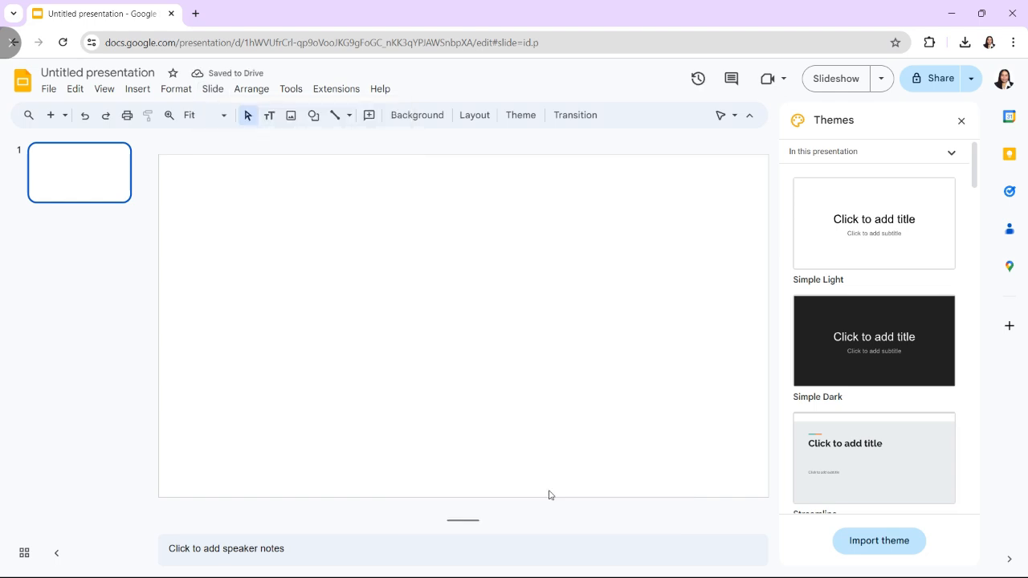
# - Set the slide background to a pale cream solid colour
pyautogui.click(416, 115)
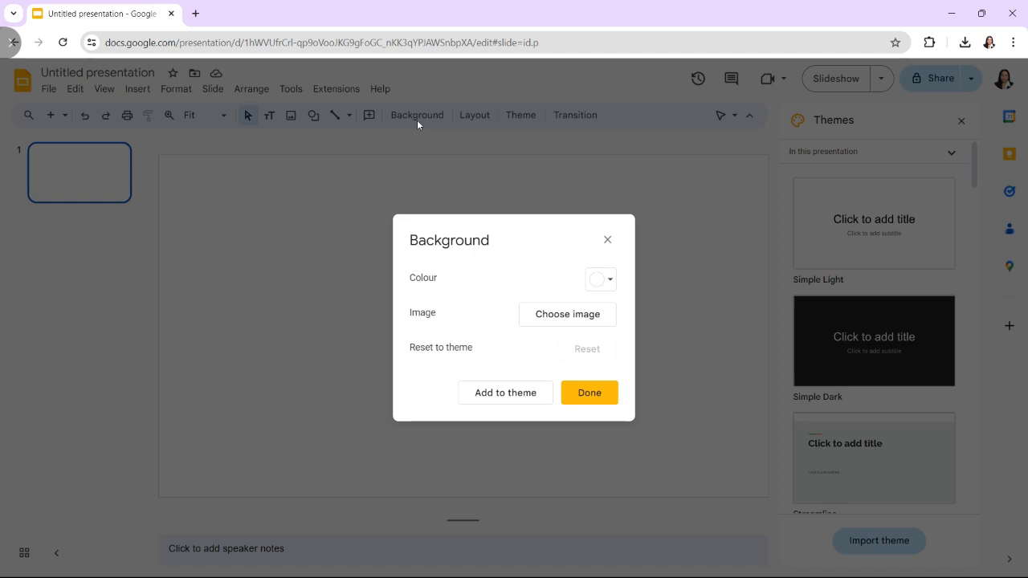
pyautogui.click(600, 279)
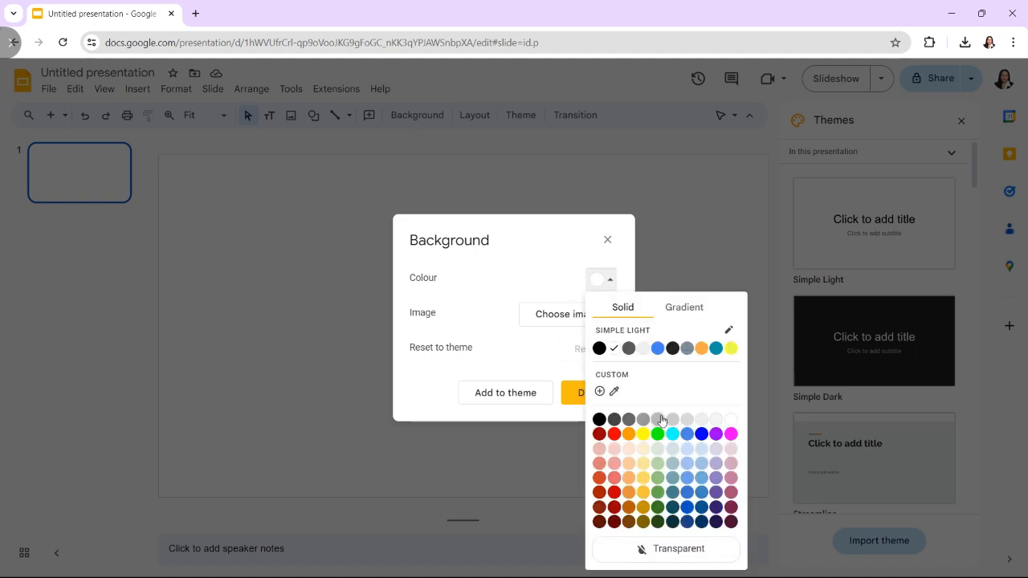
pyautogui.click(661, 418)
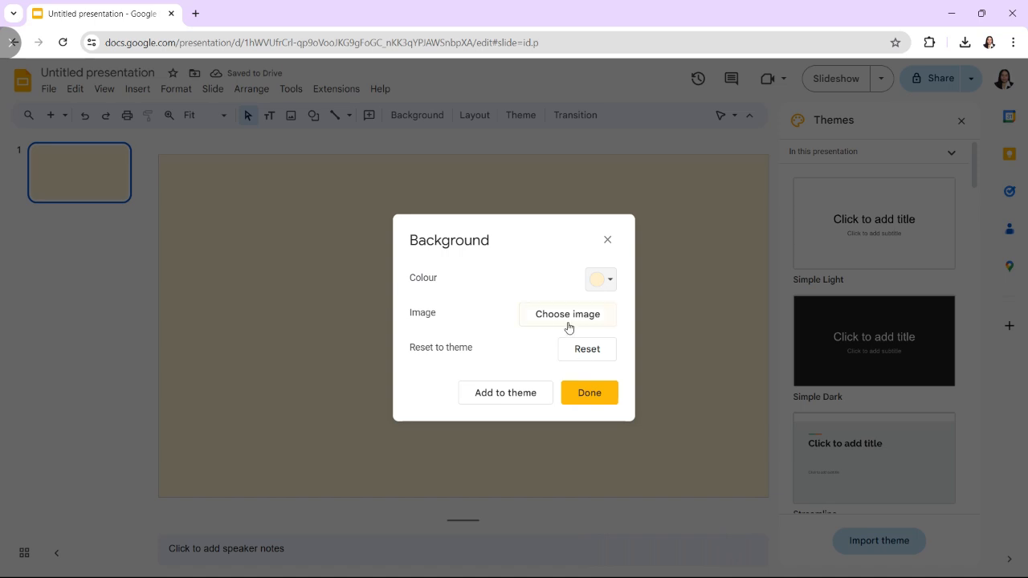
pyautogui.moveTo(551, 354)
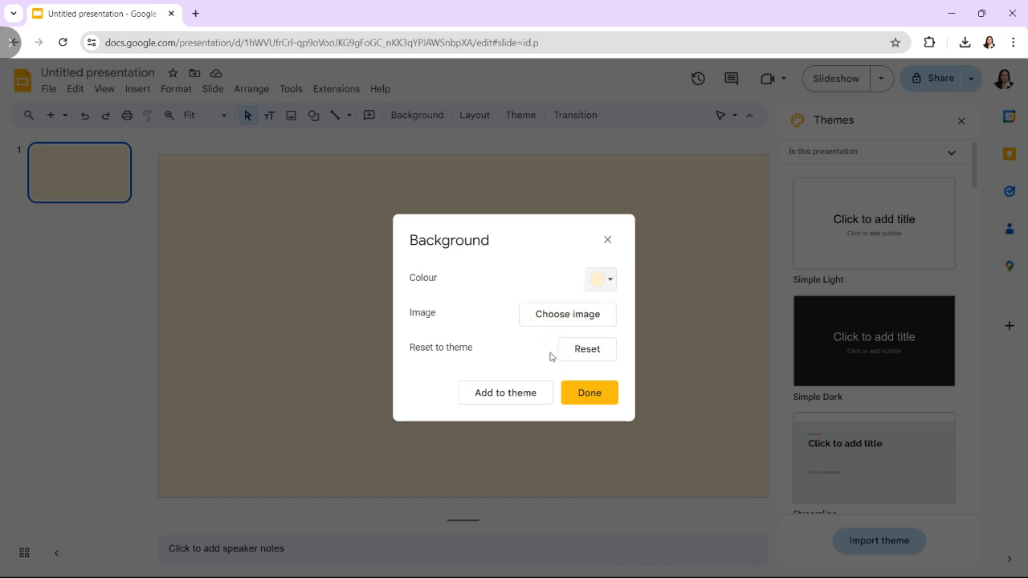
pyautogui.click(589, 393)
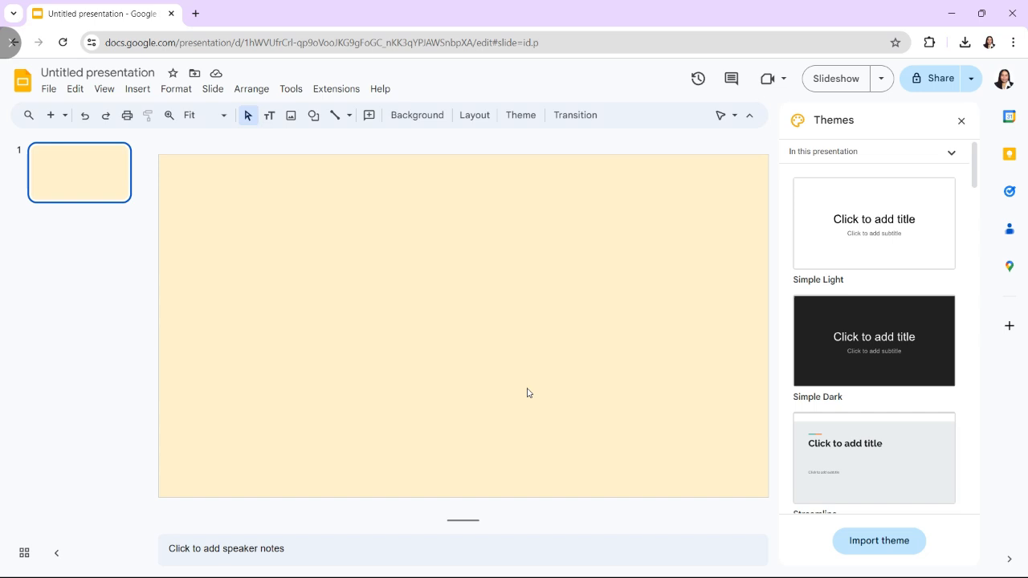
pyautogui.click(176, 89)
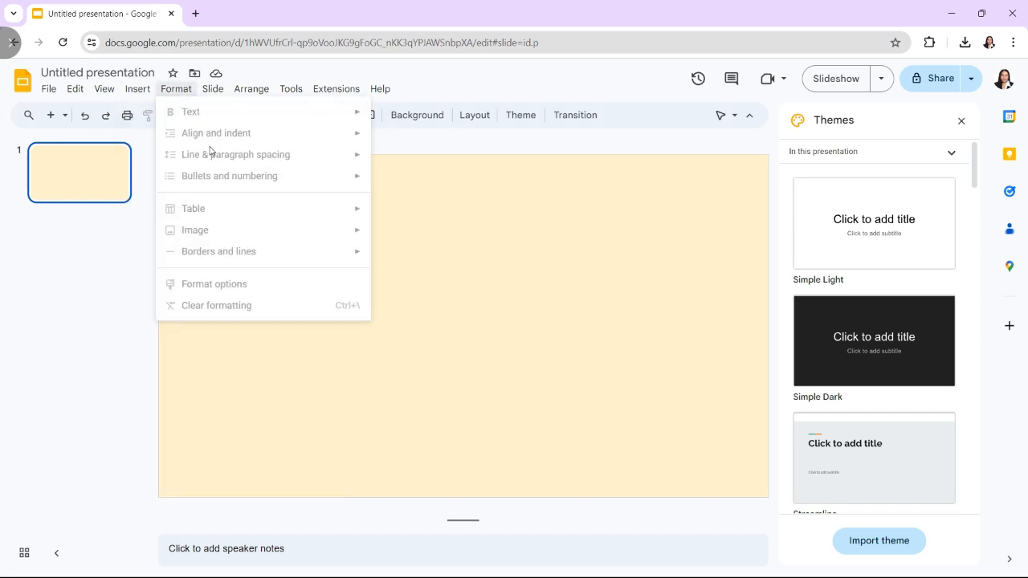
# - Draw a grey rectangle and arrange rectangles, diamonds and circles into a flowchart layout
pyautogui.click(137, 89)
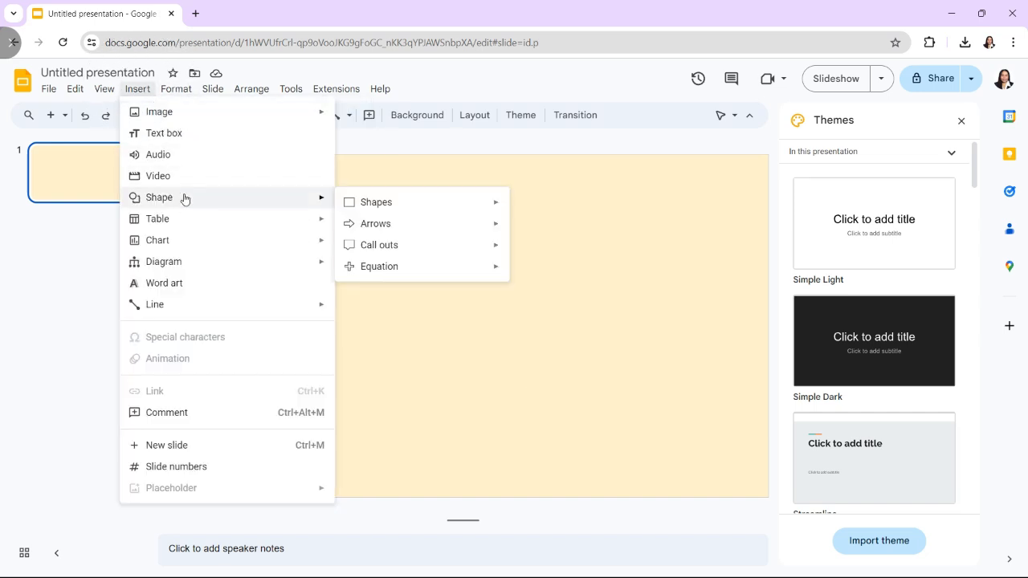
pyautogui.click(376, 202)
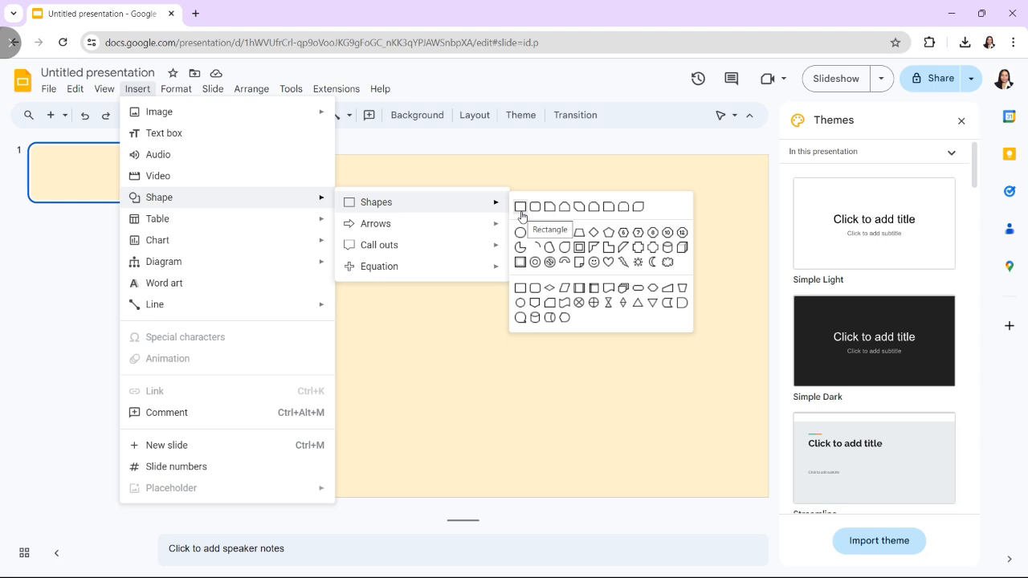
pyautogui.click(524, 207)
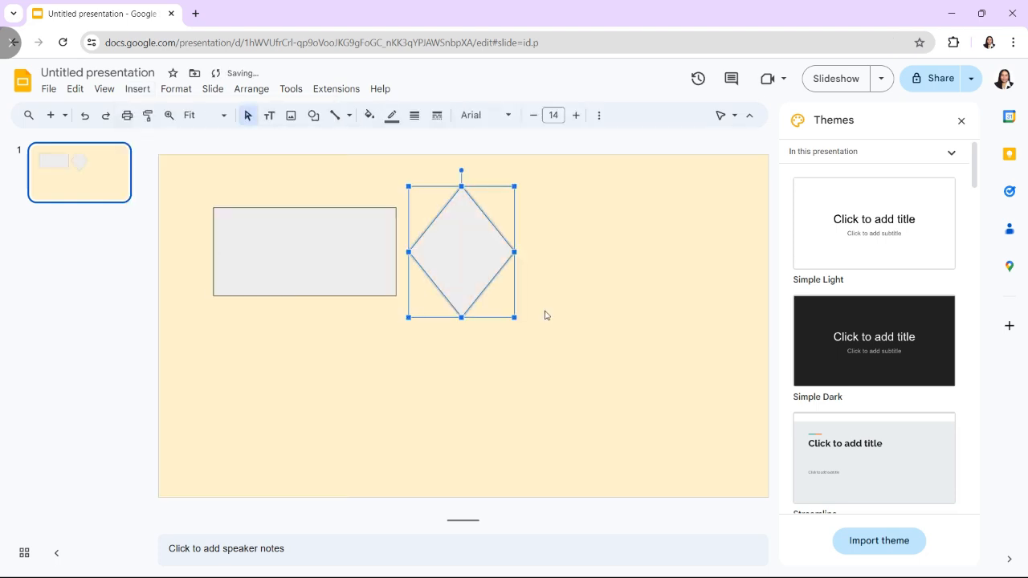
pyautogui.moveTo(550, 208); pyautogui.dragTo(699, 337)
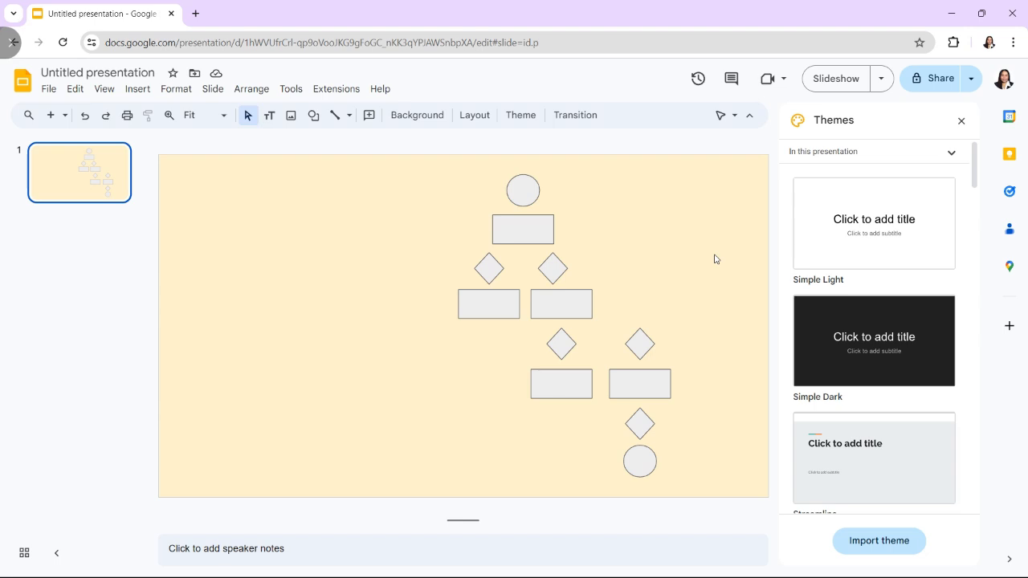
# - Draw block arrows linking the flowchart shapes, starting below the top circle
pyautogui.click(137, 89)
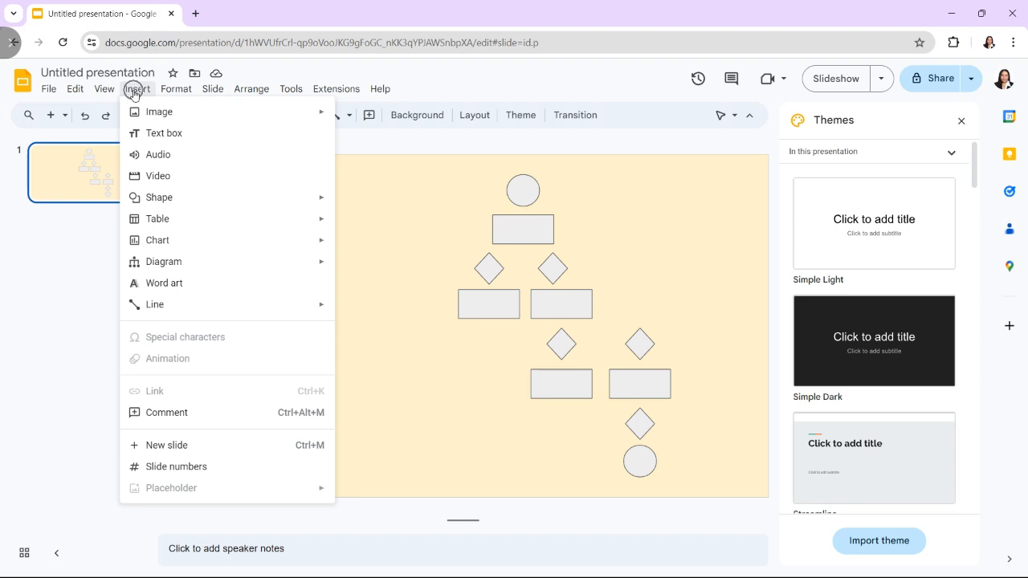
pyautogui.moveTo(216, 296)
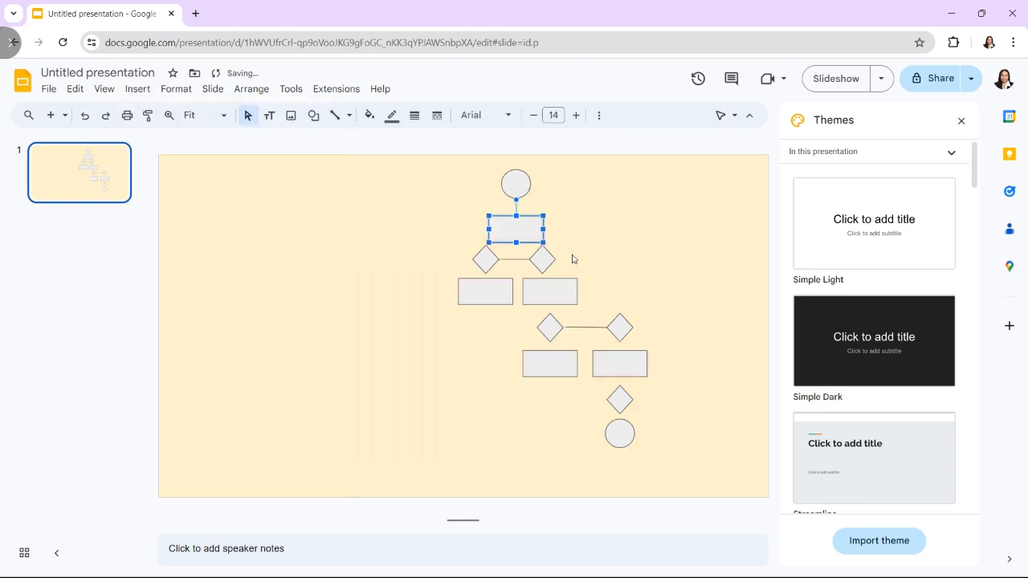
pyautogui.click(137, 88)
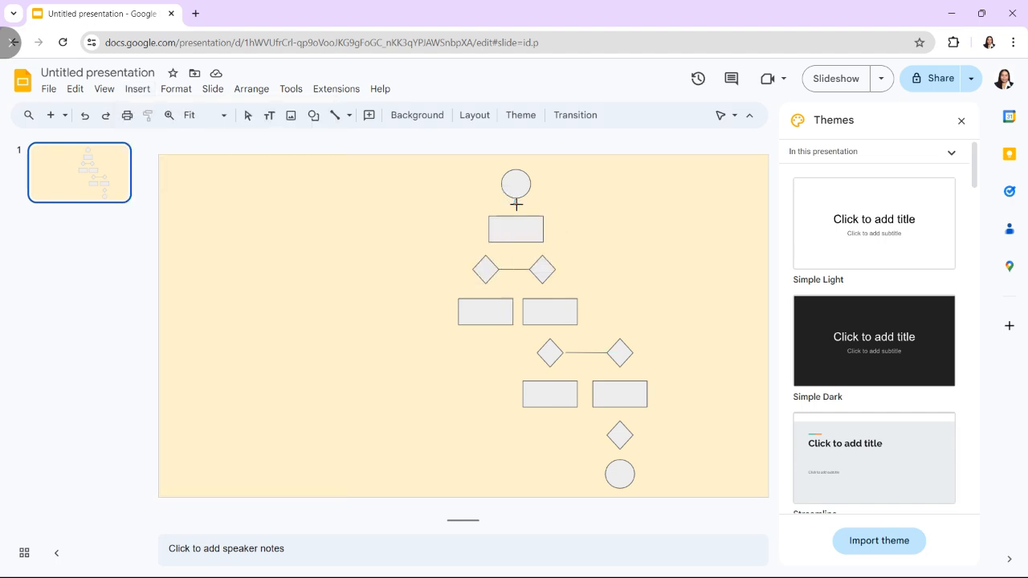
pyautogui.click(516, 206)
pyautogui.write('OPEN')
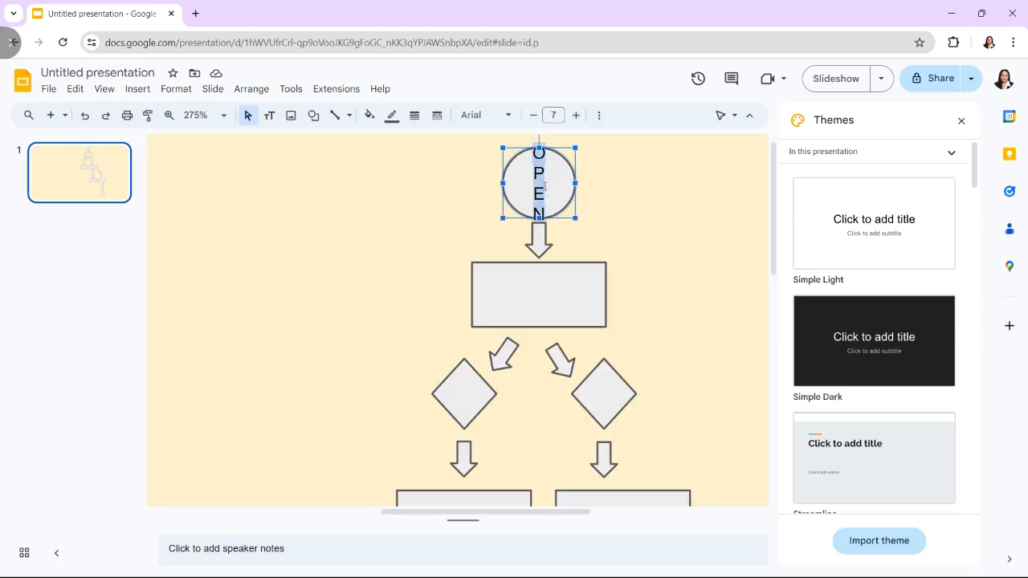
# - Label the top circle START and reduce its font size
pyautogui.write('START')
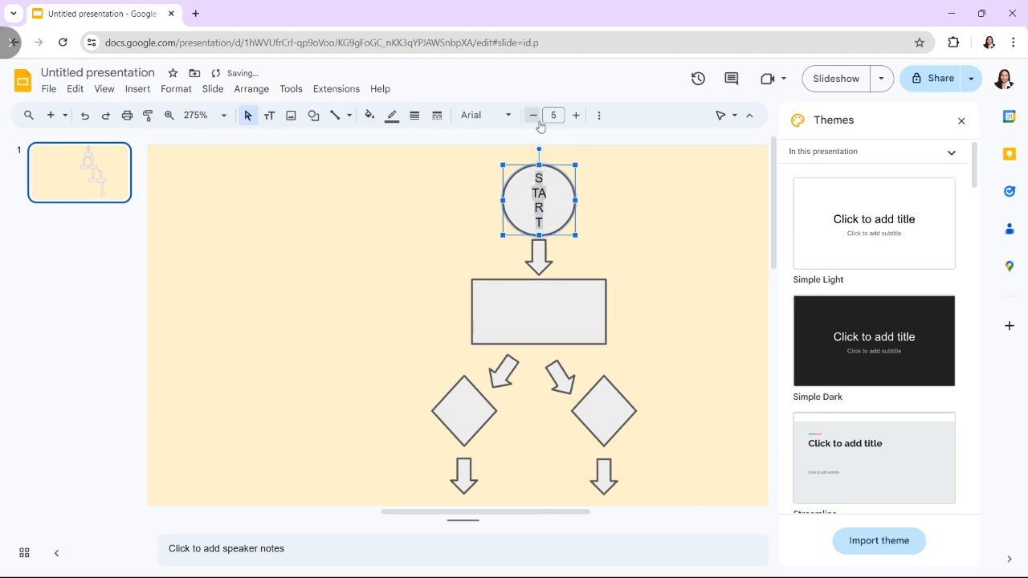
pyautogui.click(533, 115)
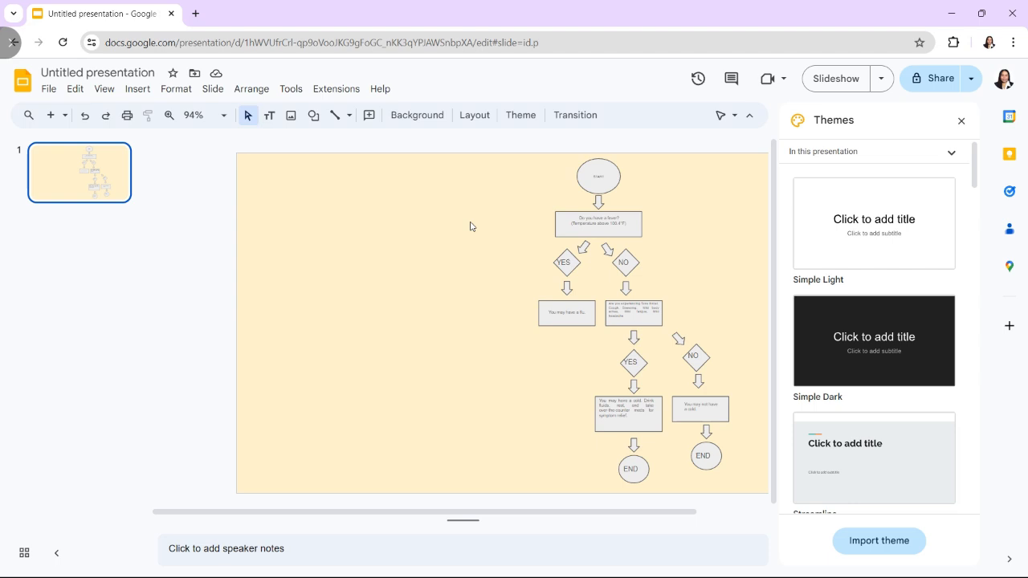
# - Add a 'DO YOU HAVE COLDS?' title text box and reposition the chart beside it
pyautogui.click(137, 88)
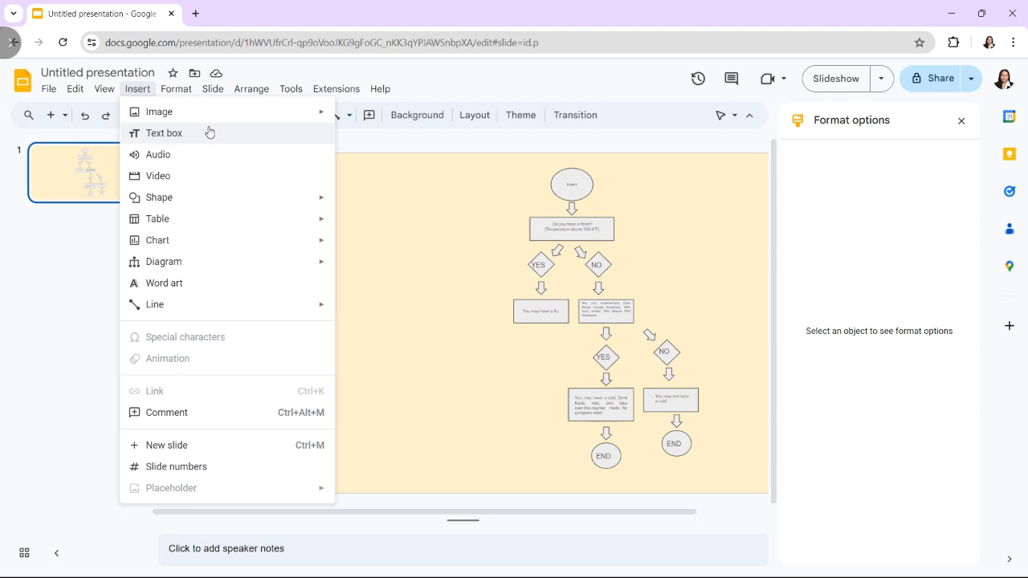
pyautogui.click(961, 120)
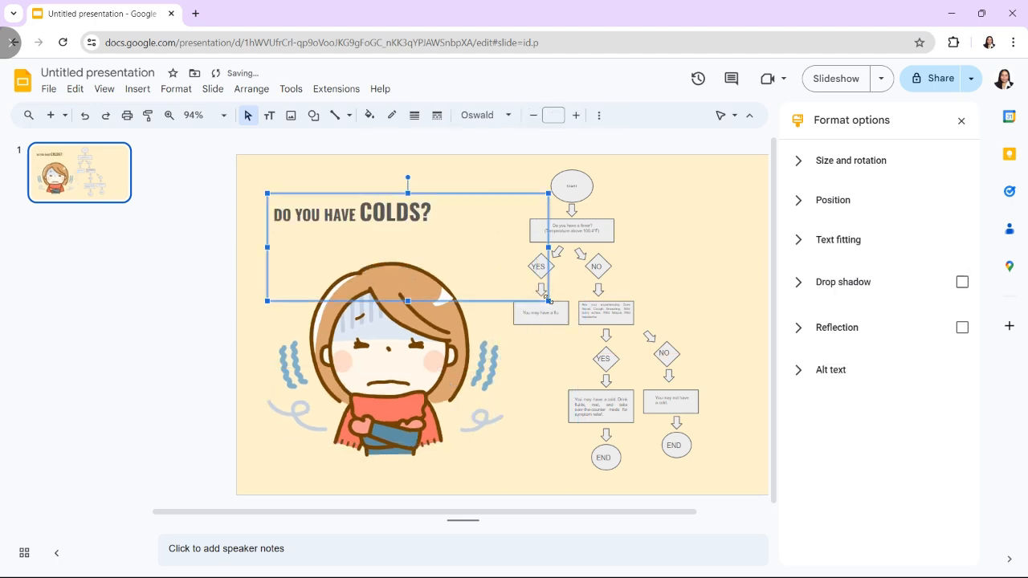
pyautogui.doubleClick(355, 213)
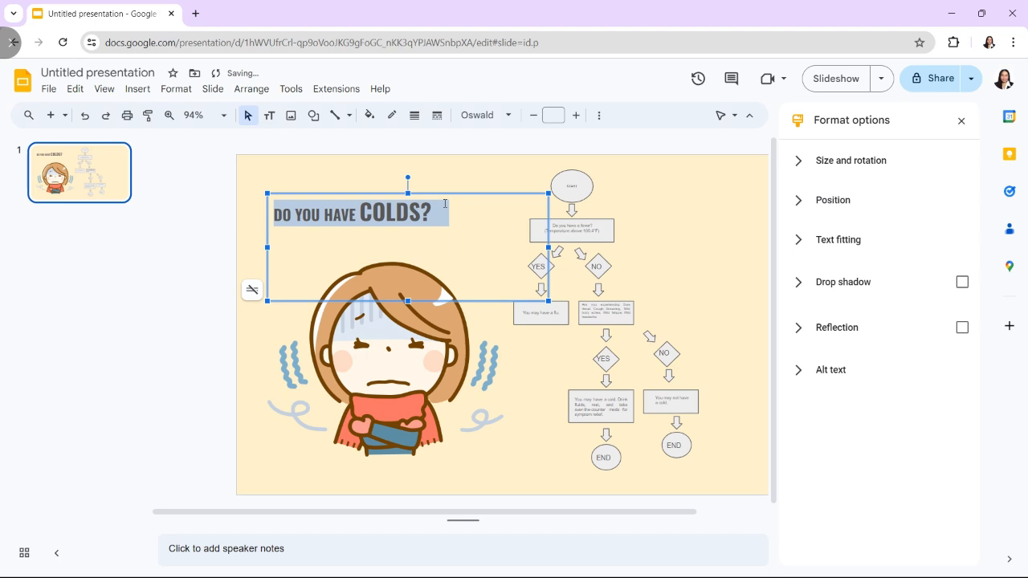
pyautogui.click(574, 115)
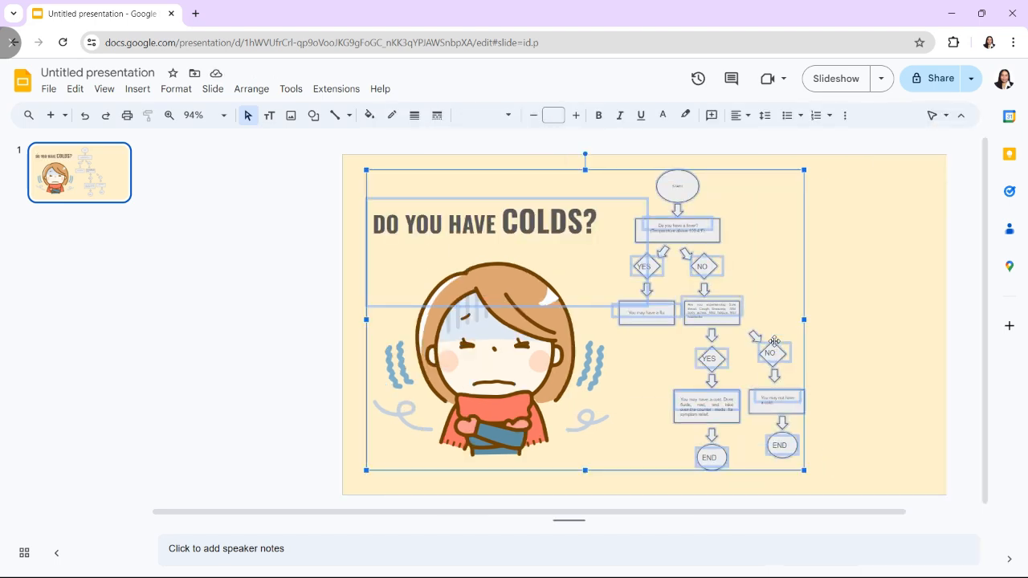
pyautogui.click(877, 488)
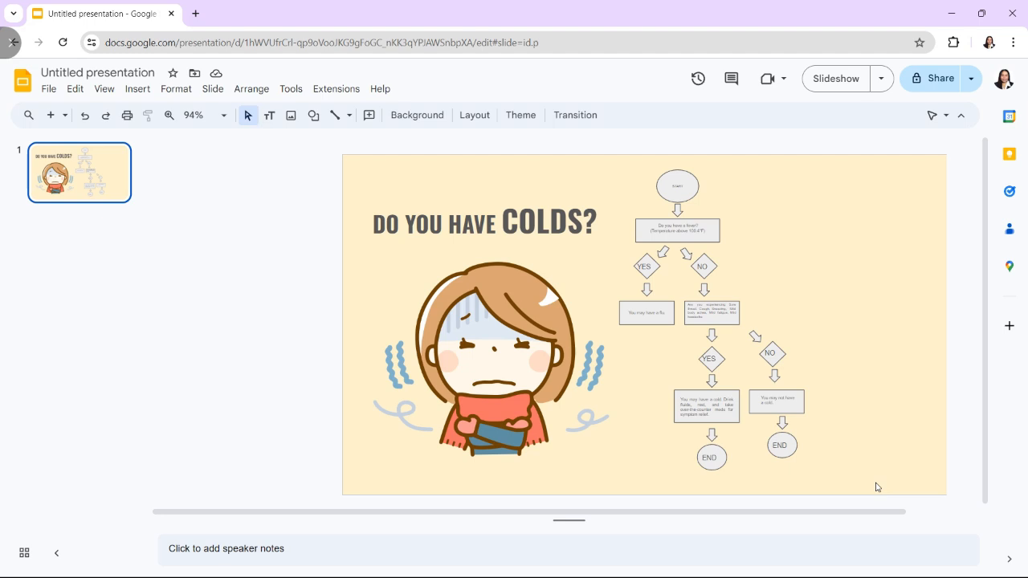